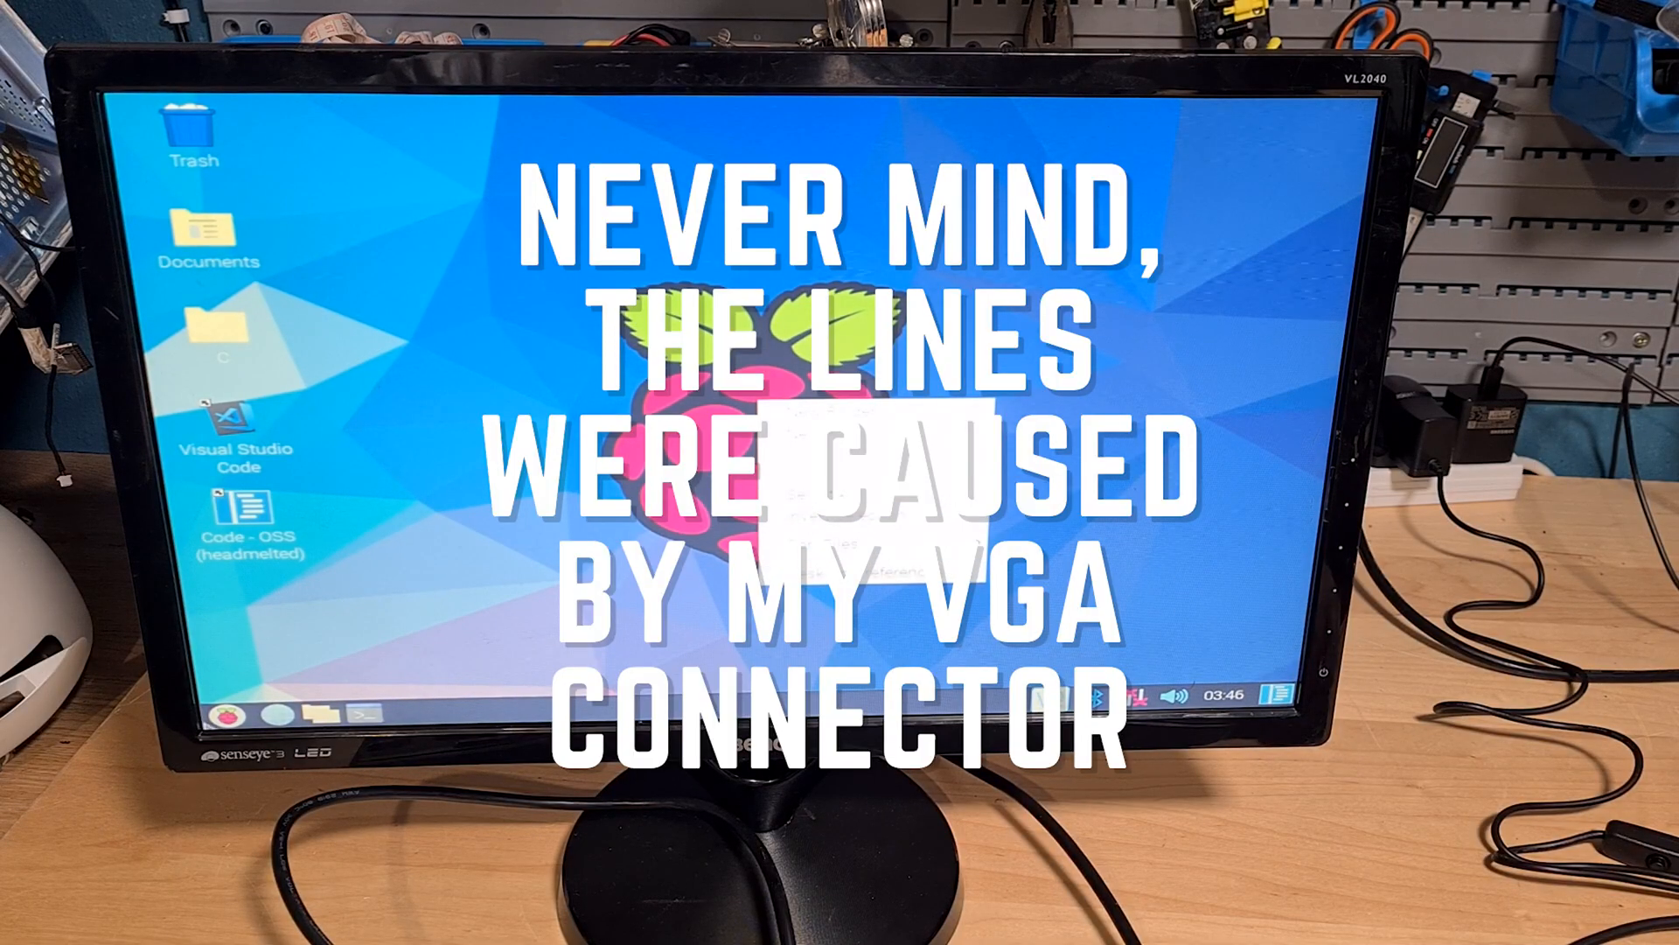
Step: Apply the new HDMI-1 display setting and confirm keeping it in the 'Screen updated' prompt
click(221, 717)
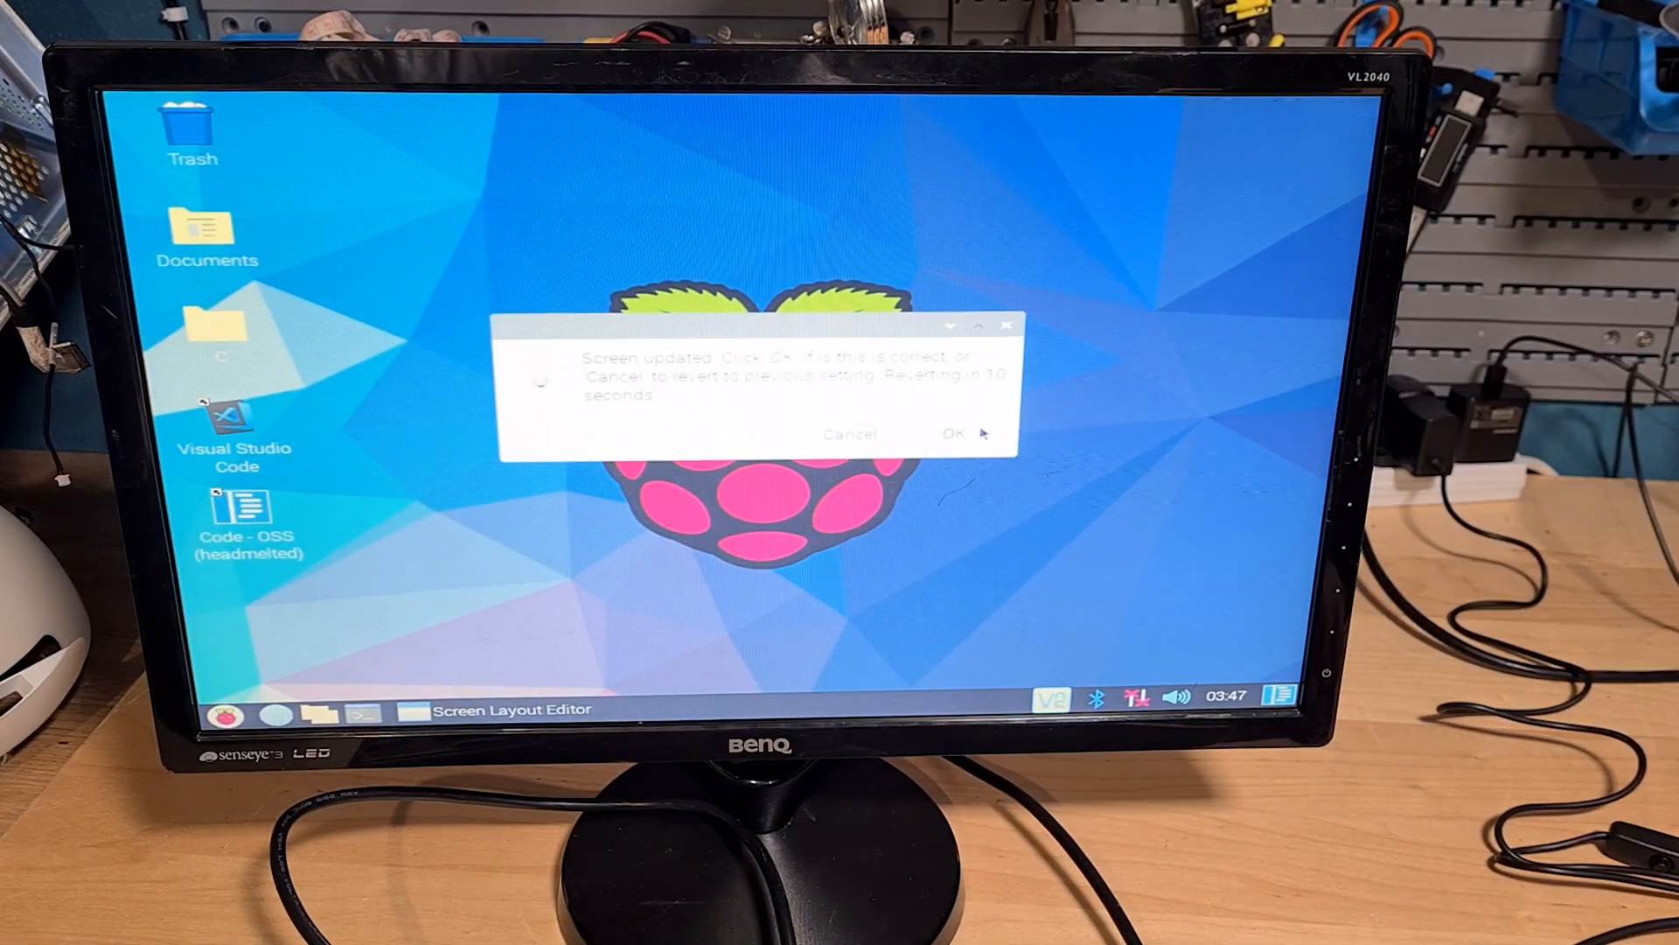
click(949, 434)
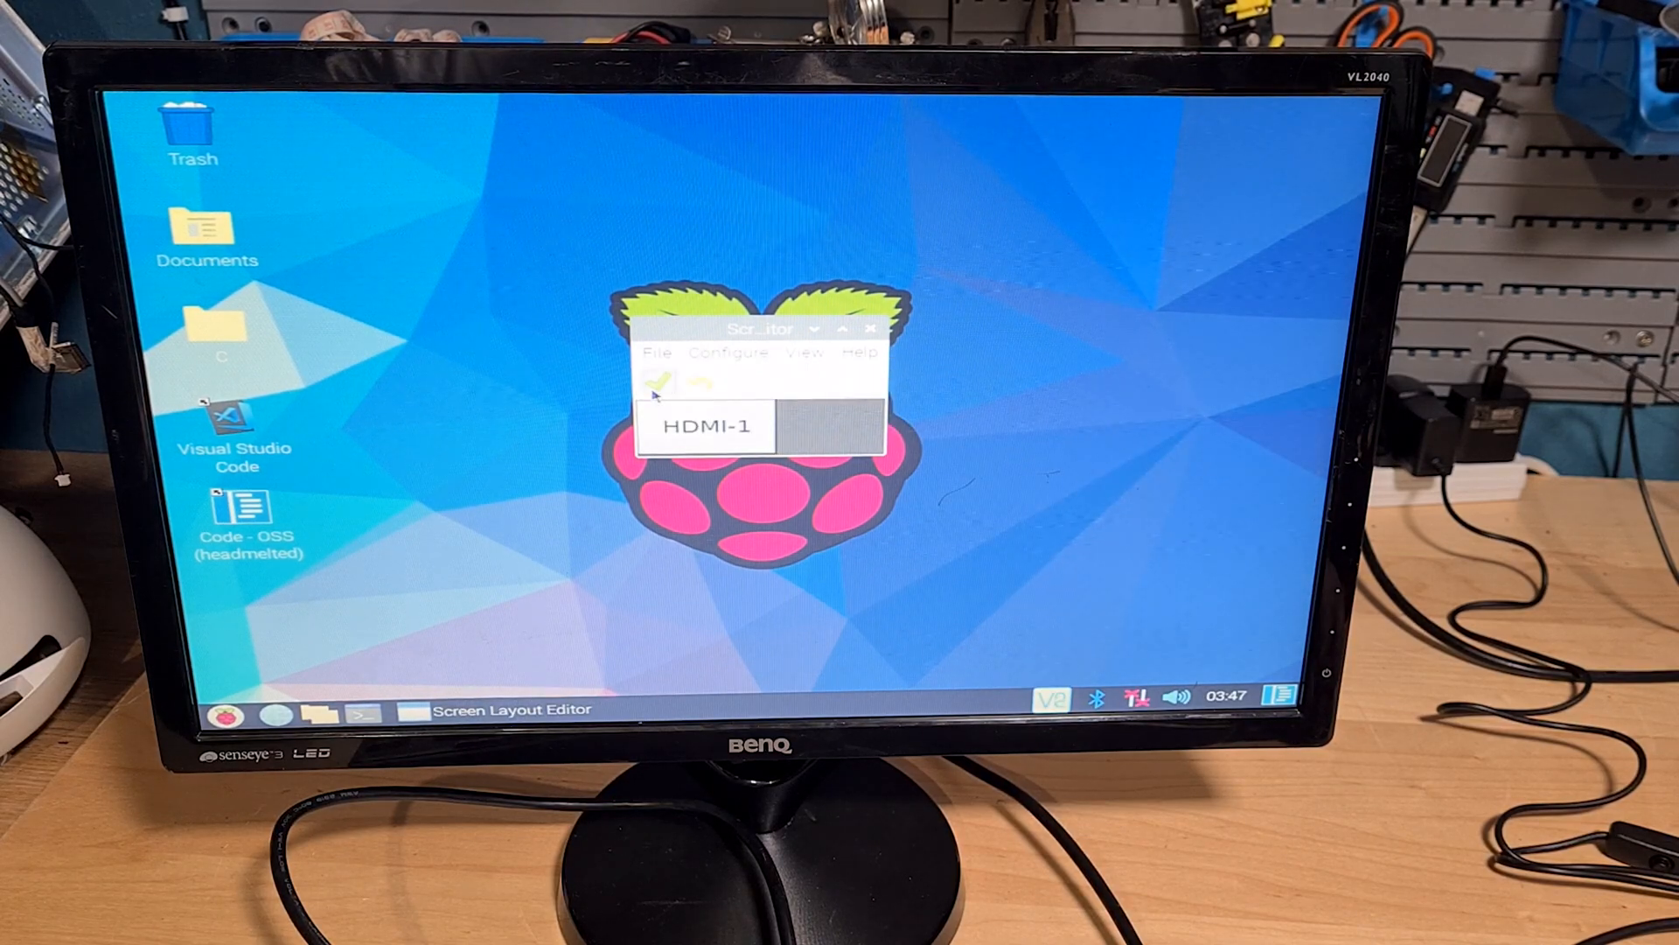
Step: Apply a higher HDMI-1 resolution, bringing up the keep-or-revert countdown
click(661, 382)
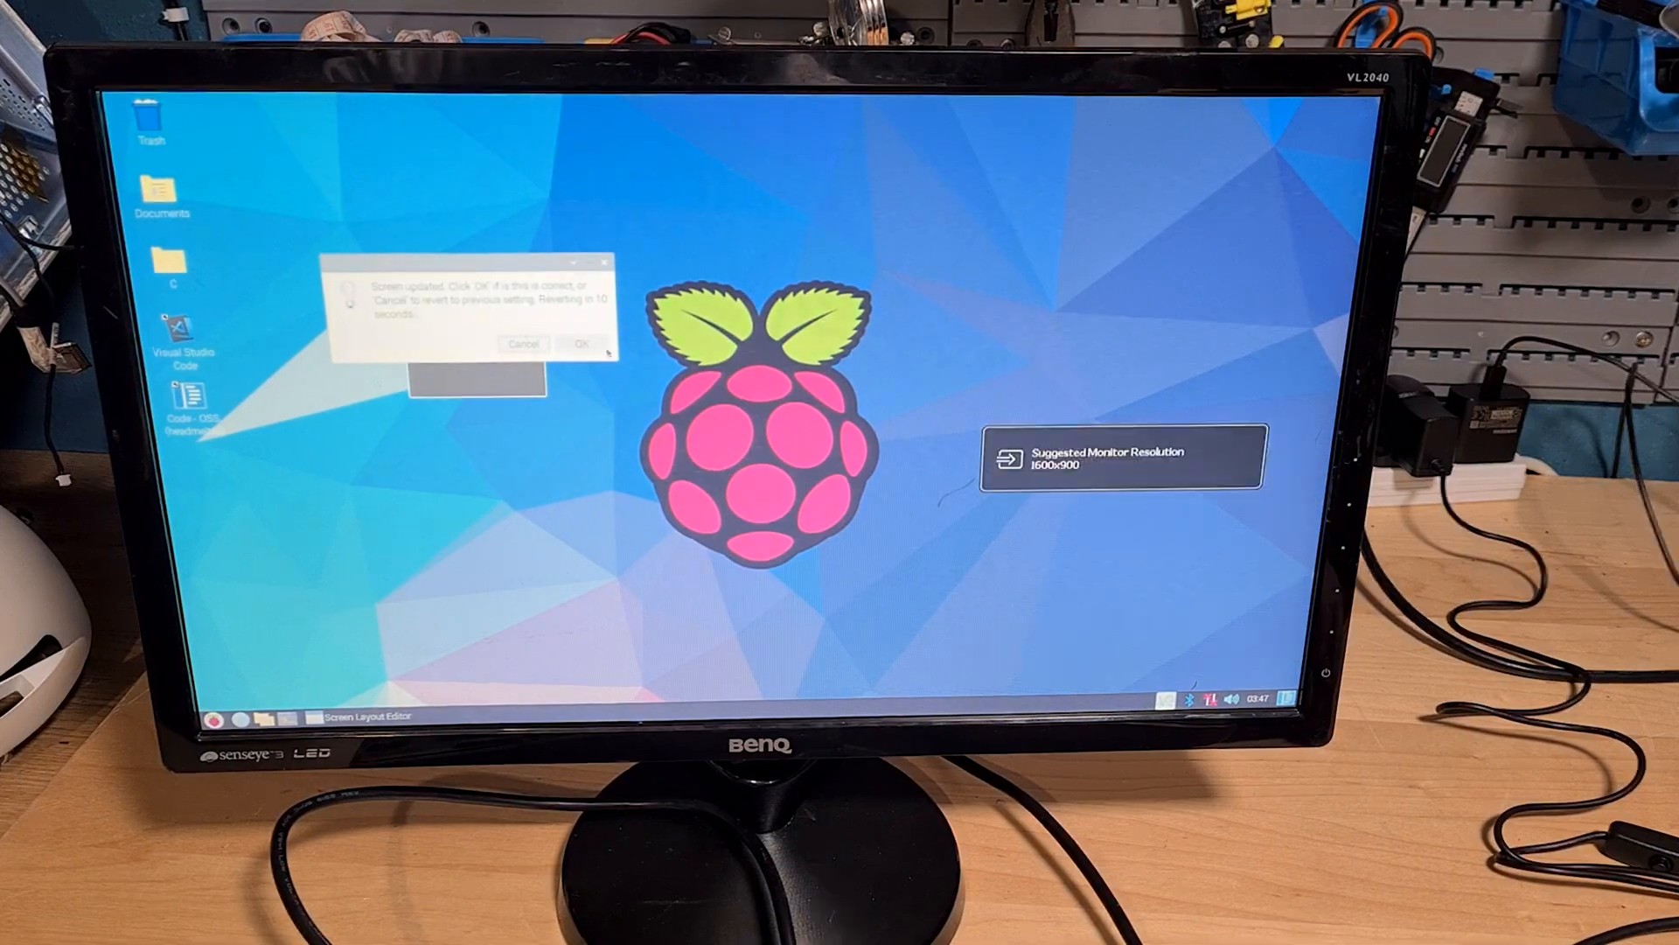